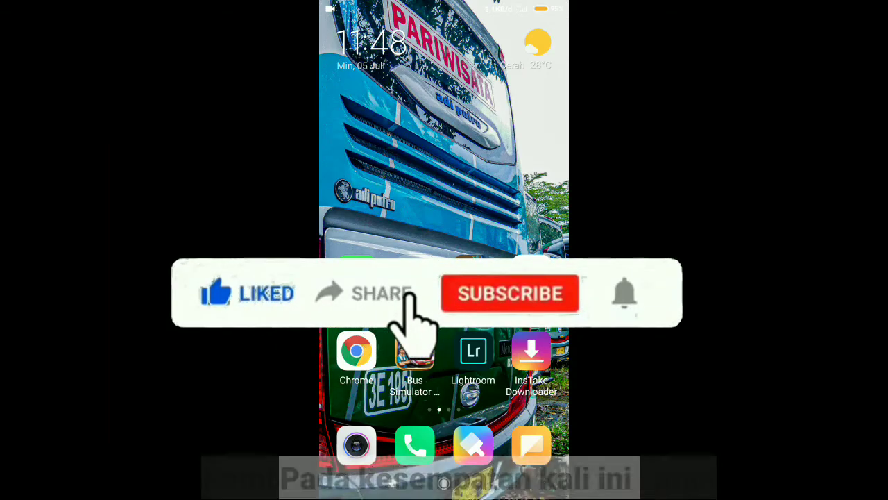
Launch PixelLab from the Game folder on the Android home screen.
{"action": "left_click", "coordinate": [510, 293]}
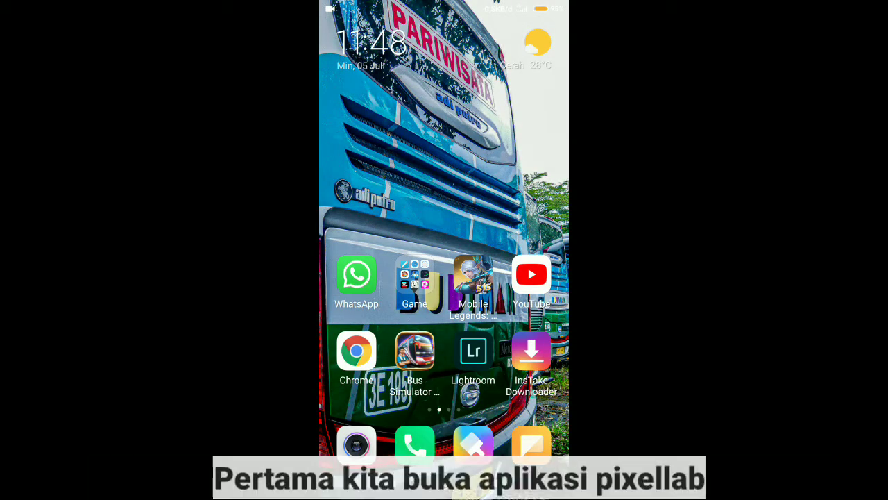
{"action": "left_click", "coordinate": [414, 283]}
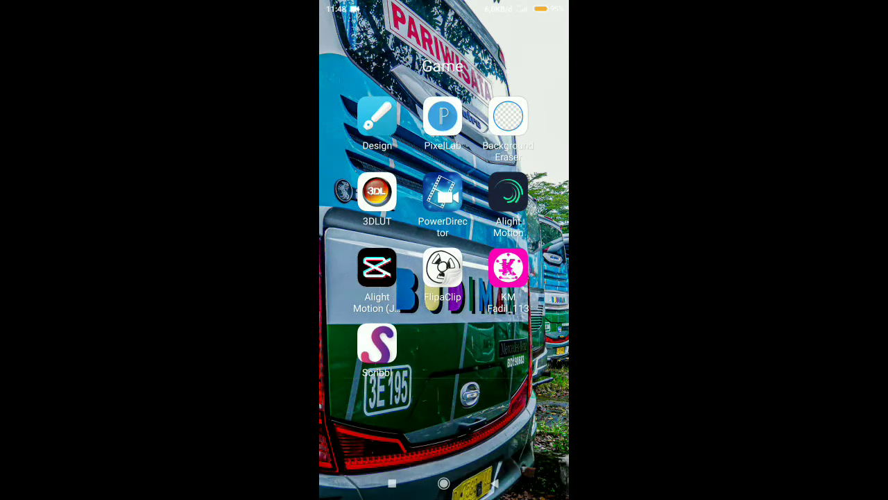
{"action": "left_click", "coordinate": [442, 116]}
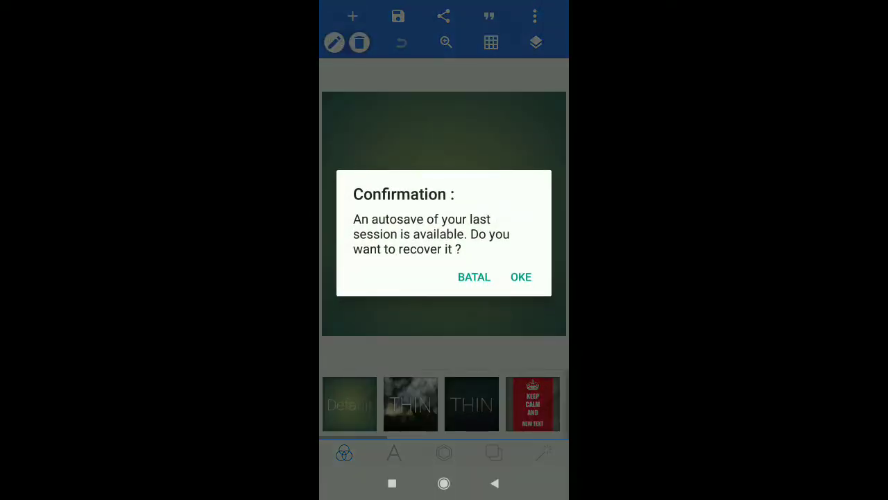
Decline autosave recovery and resize the canvas to the 1280 × 720 YouTube thumbnail preset.
{"action": "left_click", "coordinate": [474, 277]}
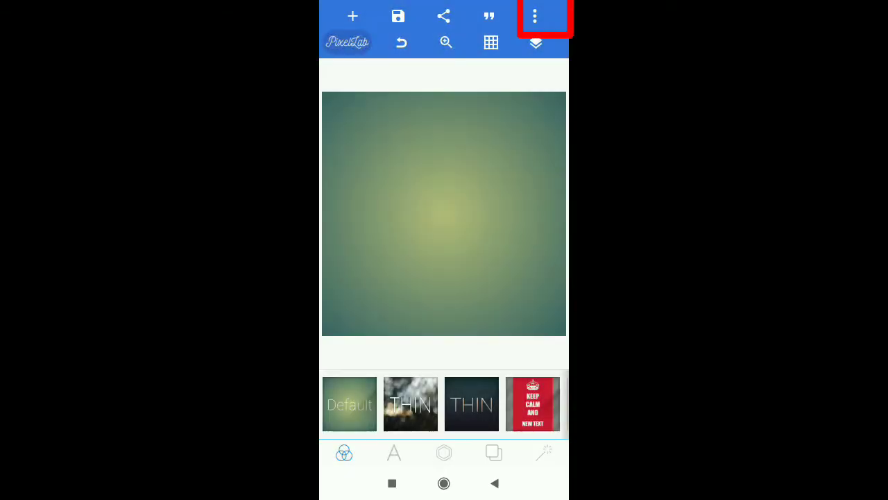
{"action": "left_click", "coordinate": [534, 16]}
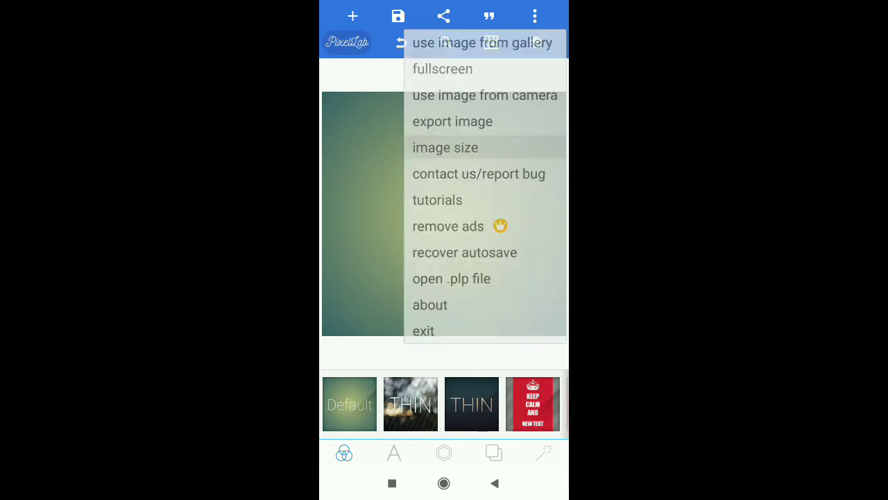
{"action": "left_click", "coordinate": [445, 147]}
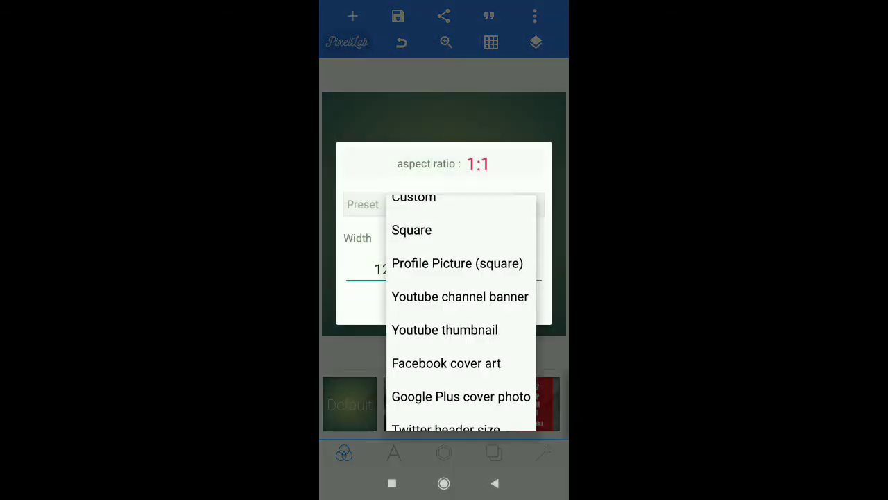
{"action": "left_click", "coordinate": [444, 329]}
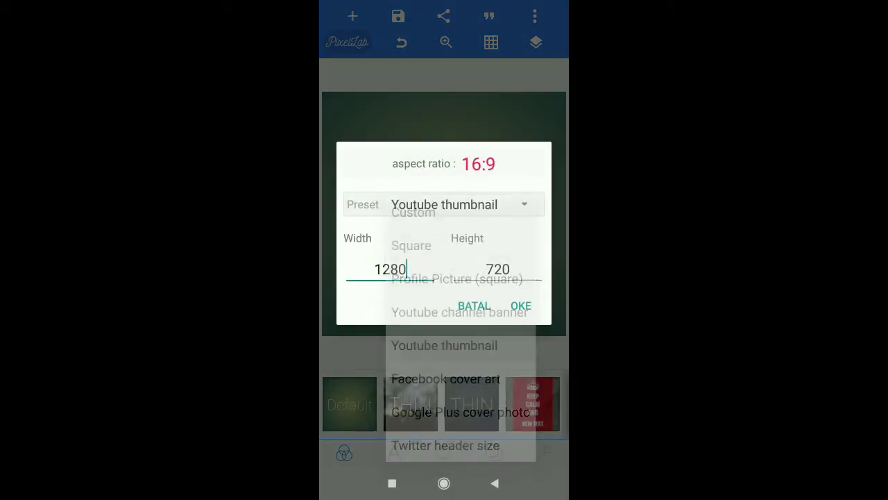
{"action": "left_click", "coordinate": [520, 306]}
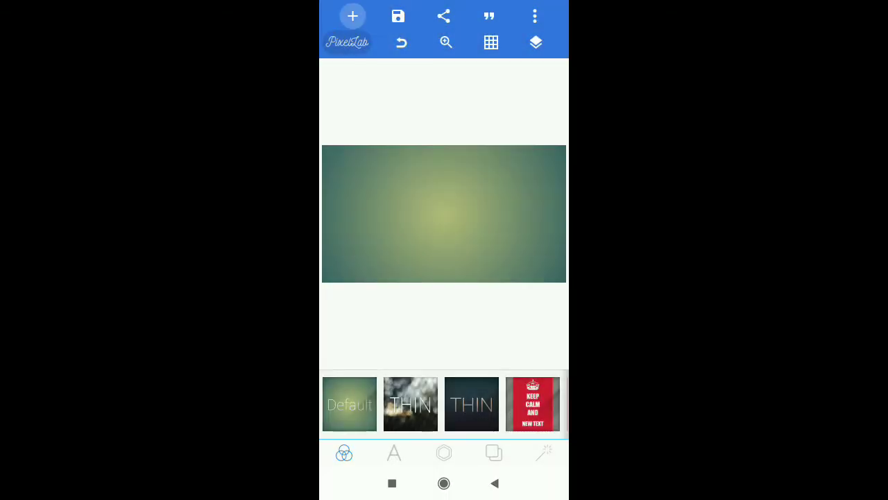
Add a hollow rectangle: fill opacity 0%, white stroke width 11, stretched wider near centre.
{"action": "left_click", "coordinate": [444, 452]}
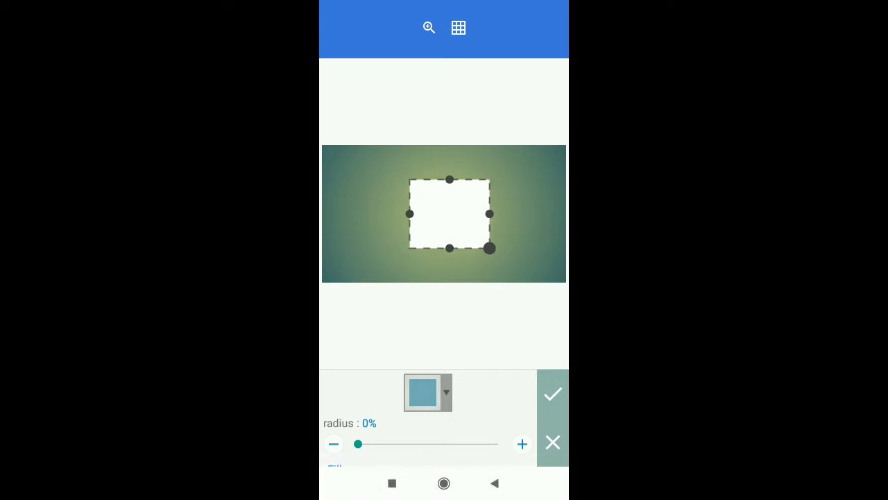
{"action": "left_click_drag", "start_coordinate": [490, 248], "coordinate": [514, 248]}
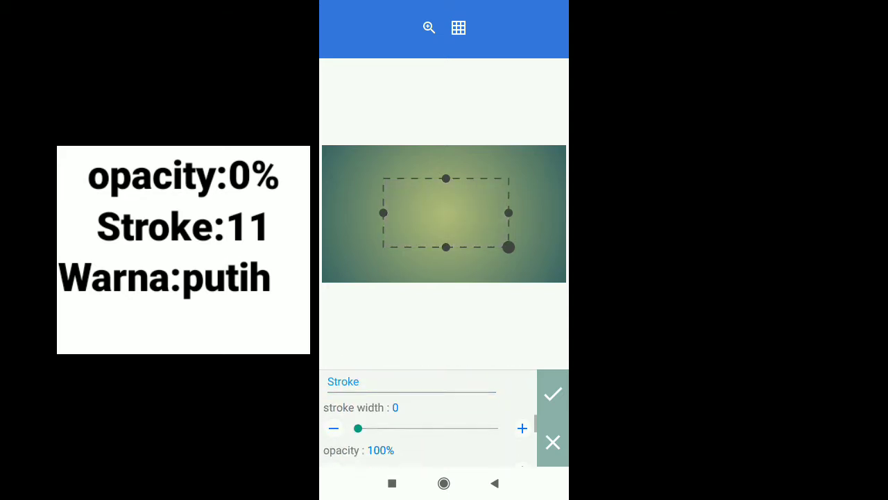
{"action": "left_click_drag", "start_coordinate": [358, 428], "coordinate": [385, 399]}
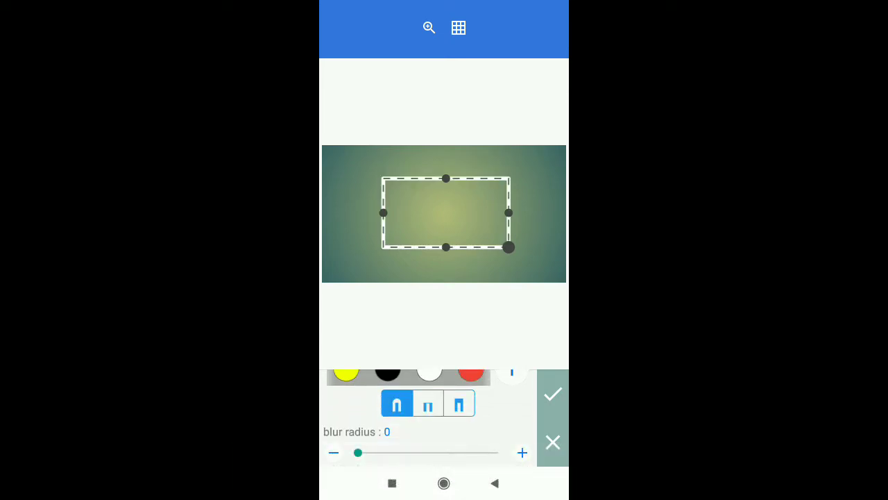
{"action": "left_click", "coordinate": [552, 393]}
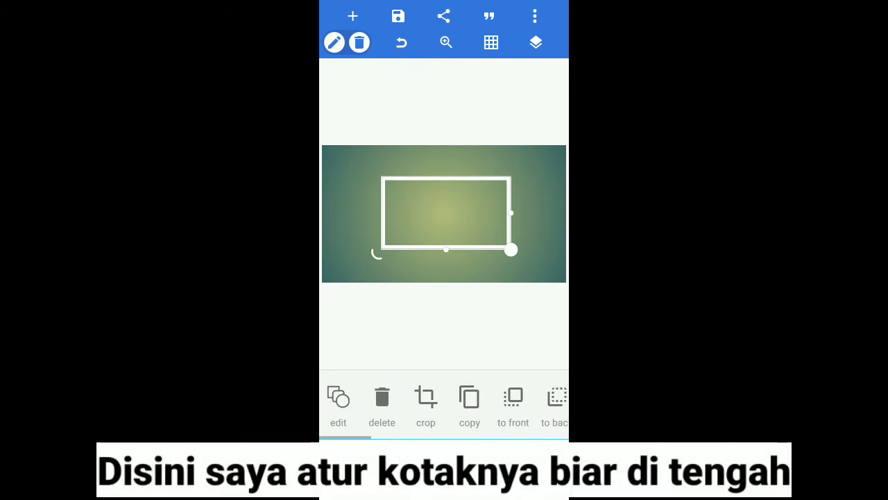
Make the background transparent and save the white frame to the gallery as a 1280 × 720 PNG.
{"action": "scroll", "scroll_direction": "left", "scroll_amount": 3}
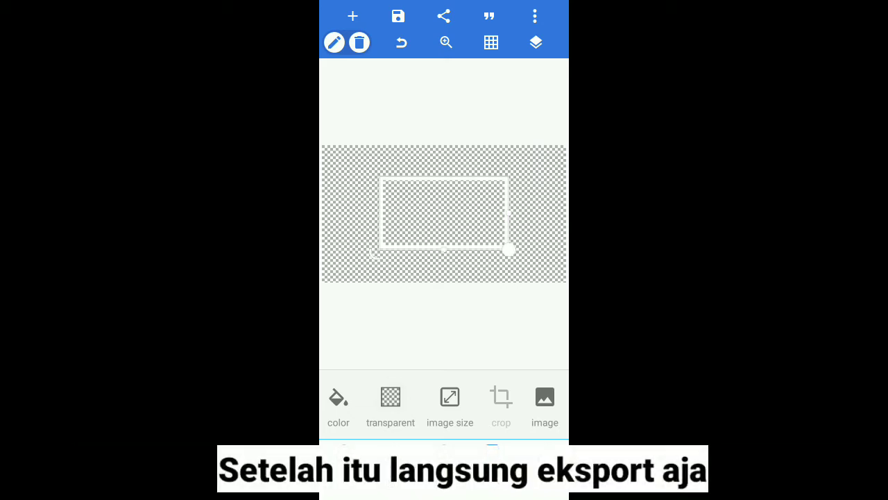
{"action": "left_click", "coordinate": [397, 15]}
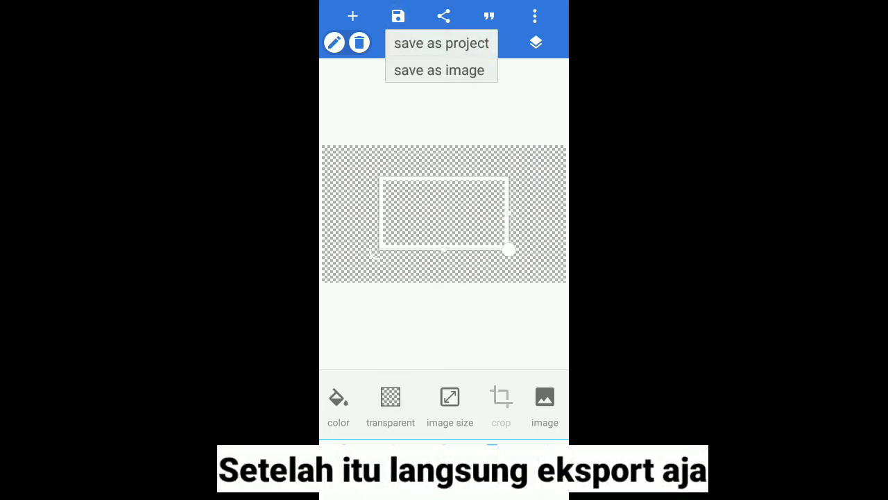
{"action": "left_click", "coordinate": [438, 70]}
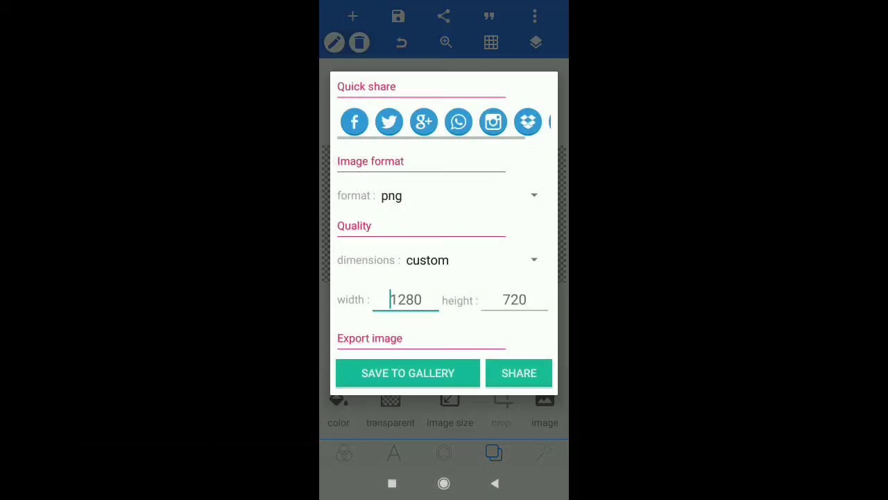
{"action": "left_click", "coordinate": [407, 372]}
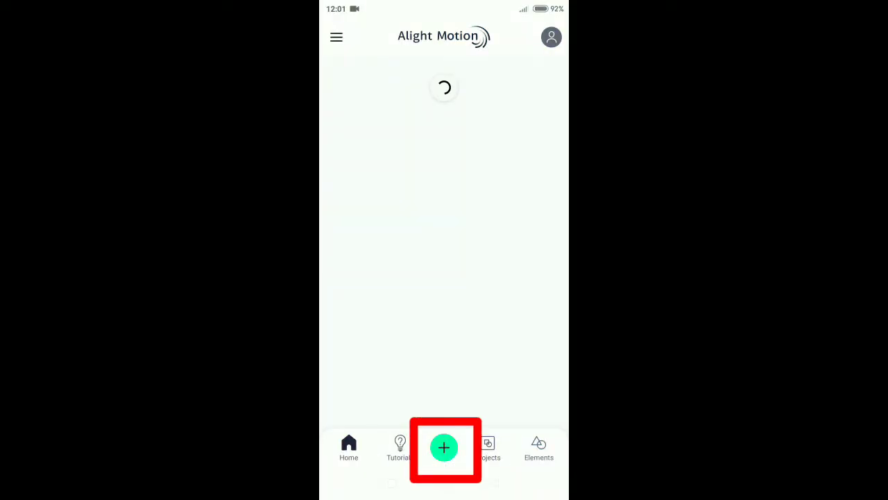
Create a 16:9 720p project and add the woman's video clip via Image & Video.
{"action": "left_click", "coordinate": [444, 447]}
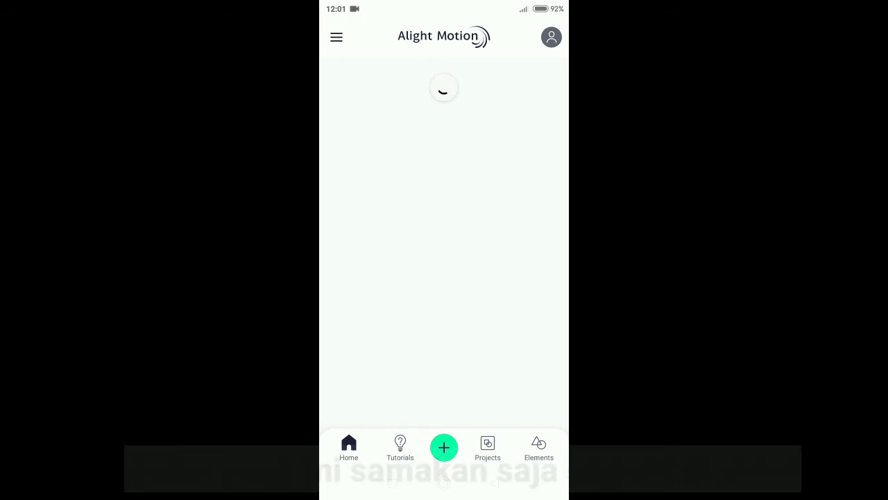
{"action": "left_click", "coordinate": [444, 447]}
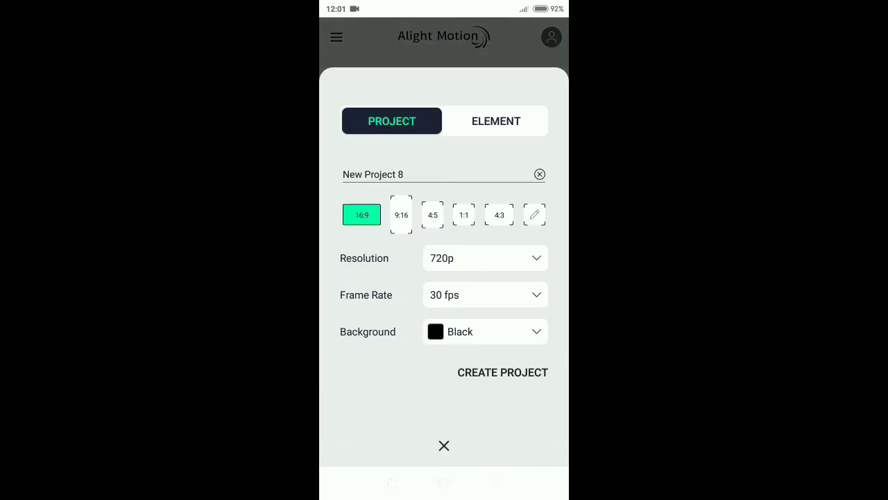
{"action": "left_click", "coordinate": [502, 371]}
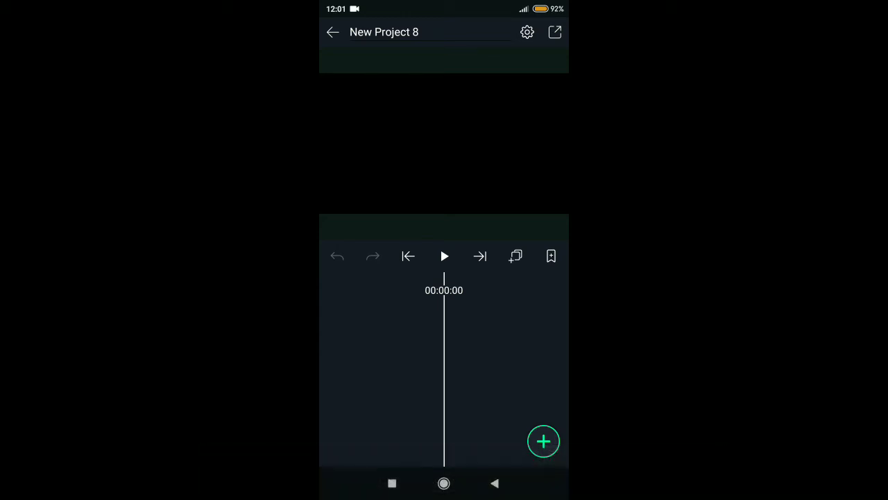
{"action": "left_click", "coordinate": [543, 441]}
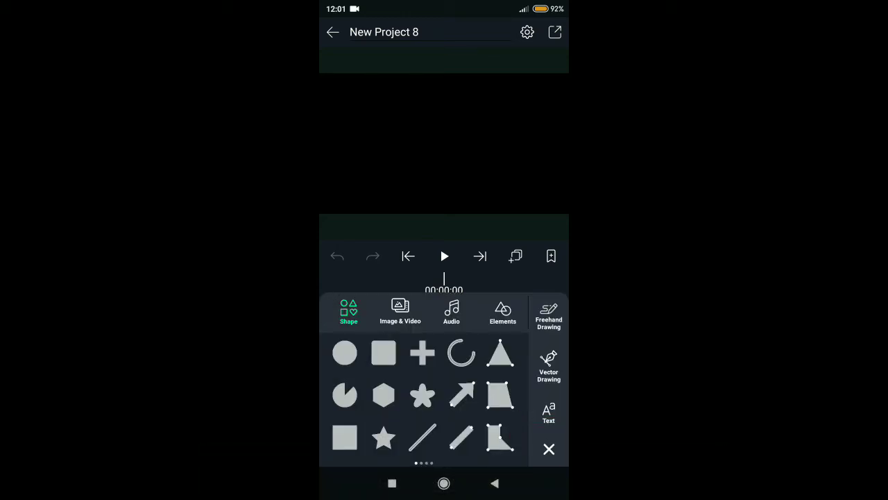
{"action": "left_click", "coordinate": [399, 311]}
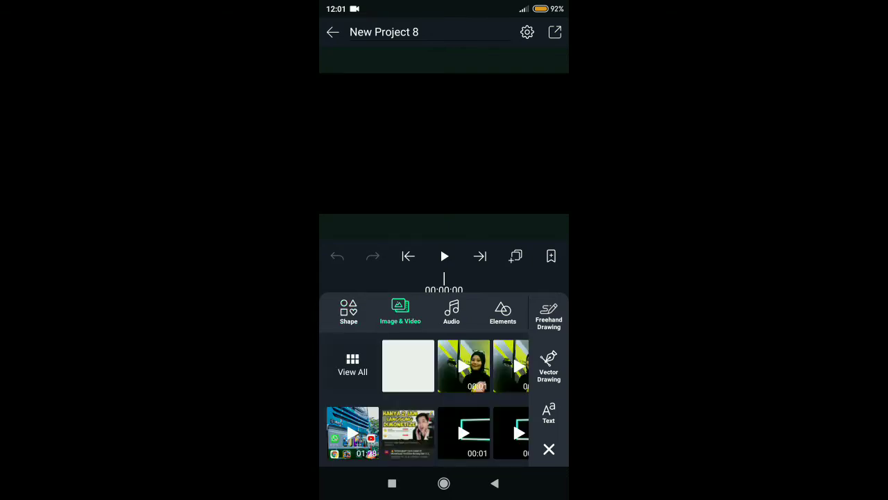
{"action": "scroll", "scroll_direction": "left", "scroll_amount": 3}
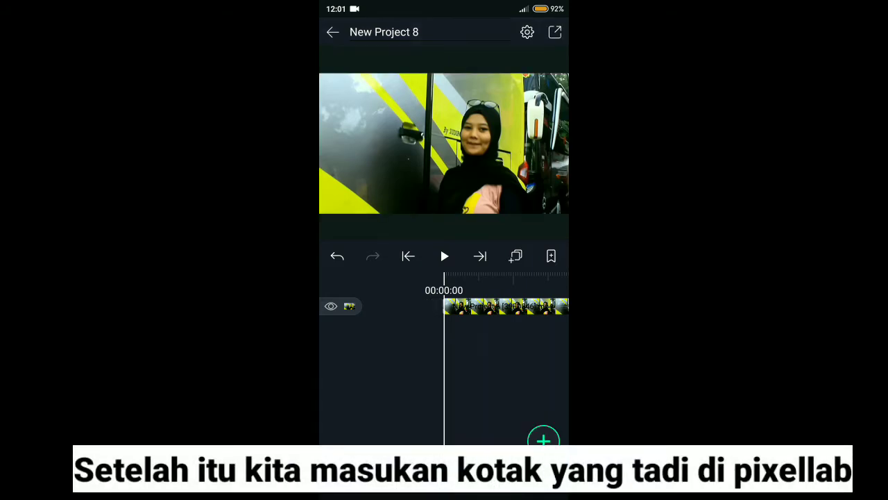
Add the white rectangle PNG from the pixelLab album as a layer over the video.
{"action": "left_click", "coordinate": [543, 440]}
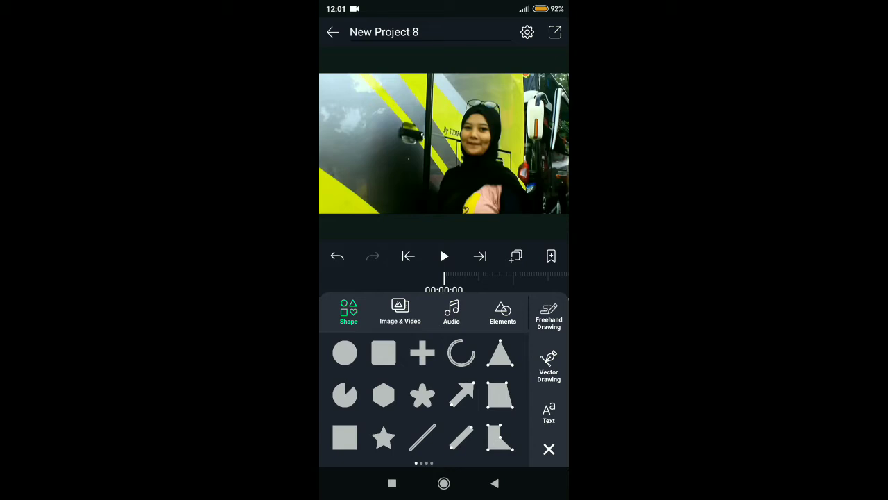
{"action": "left_click", "coordinate": [399, 313]}
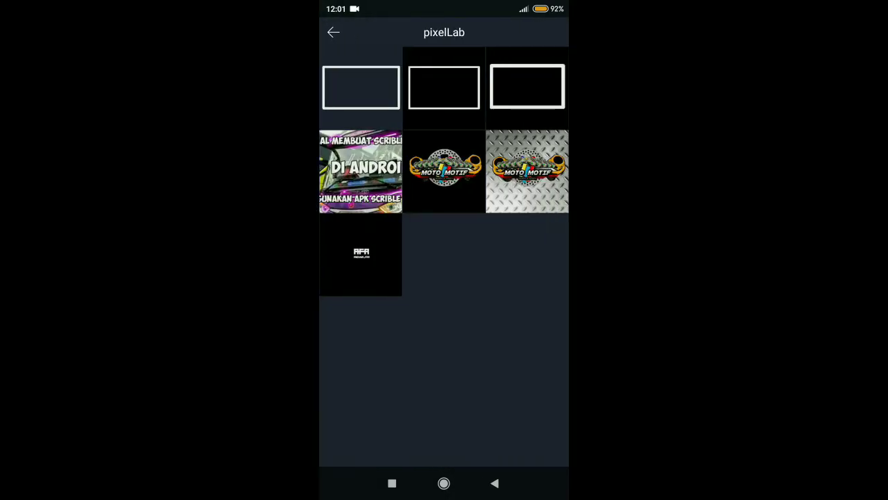
{"action": "left_click", "coordinate": [360, 87]}
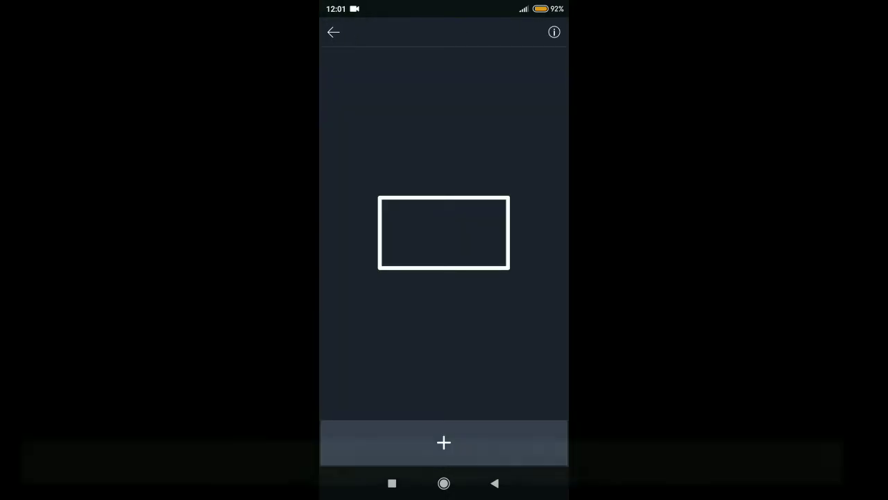
{"action": "left_click", "coordinate": [443, 442]}
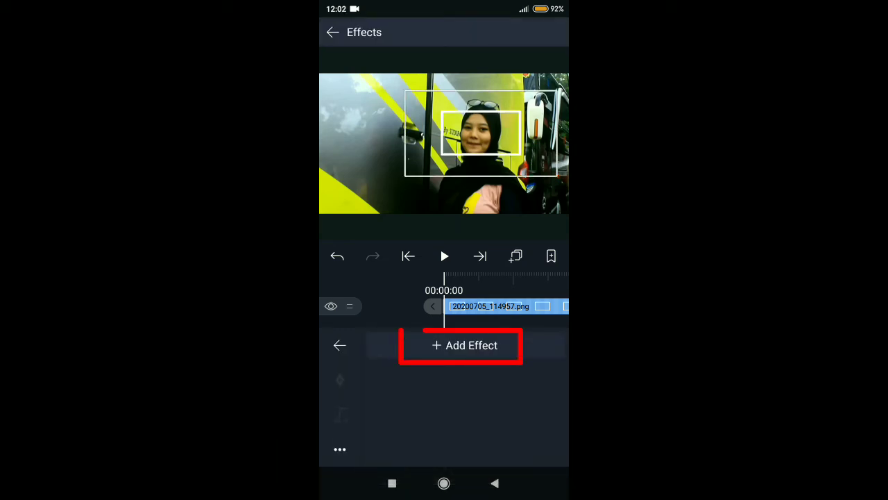
Apply a cyan Glow to the frame with radius 42, alpha 1.00 and hardness 0.55.
{"action": "left_click", "coordinate": [461, 346]}
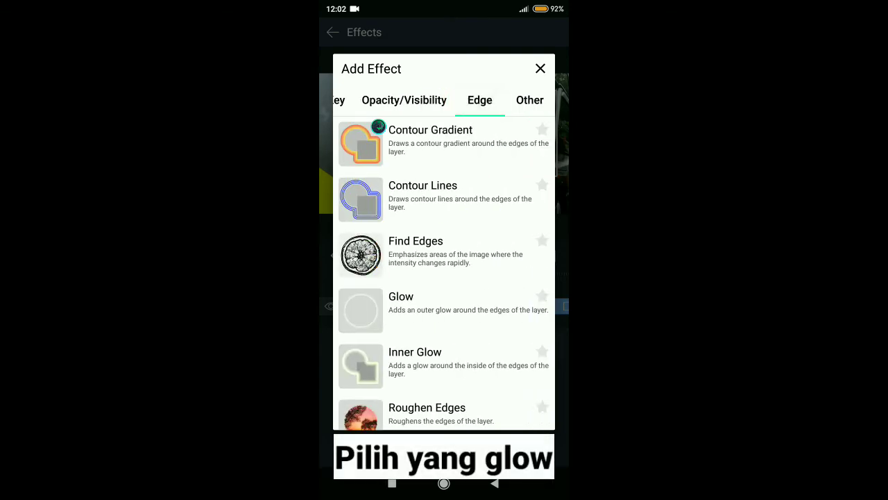
{"action": "left_click", "coordinate": [401, 296]}
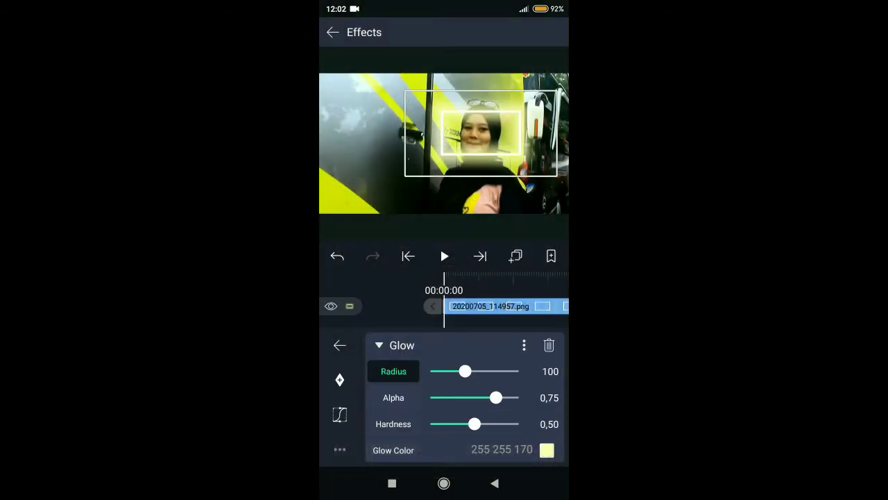
{"action": "left_click", "coordinate": [547, 450]}
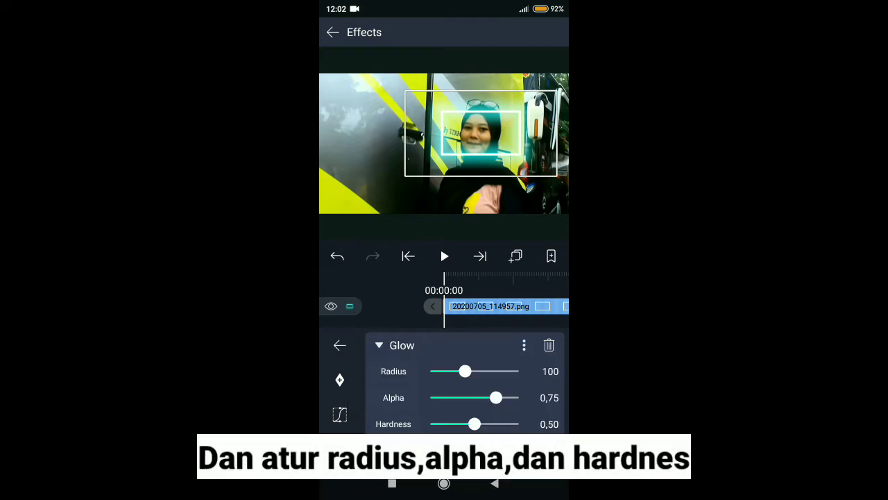
{"action": "left_click_drag", "start_coordinate": [494, 397], "coordinate": [518, 397]}
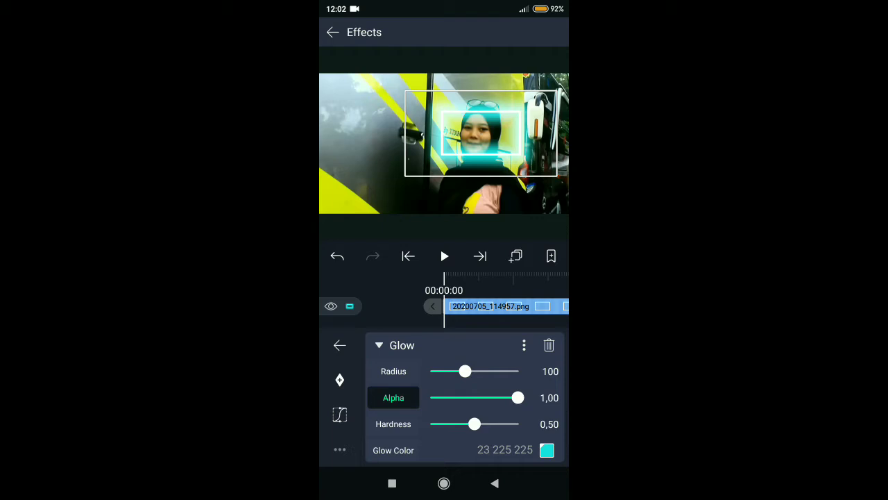
{"action": "left_click_drag", "start_coordinate": [465, 370], "coordinate": [450, 371]}
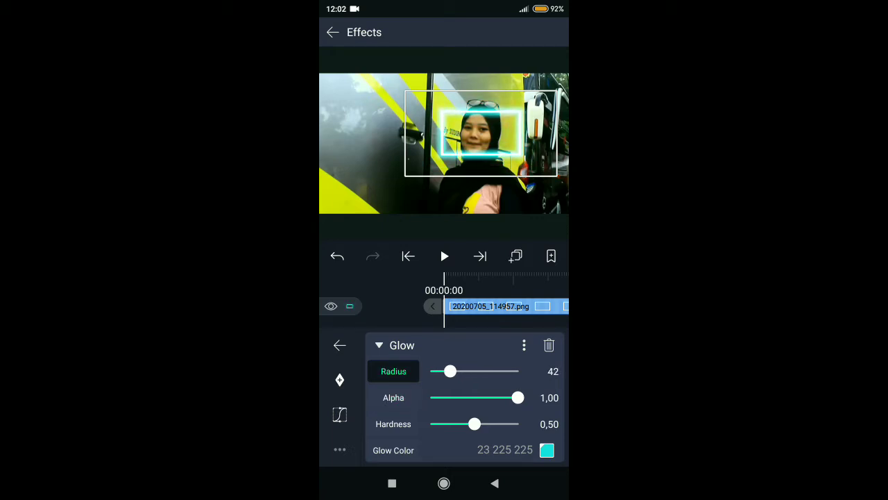
{"action": "left_click", "coordinate": [393, 423]}
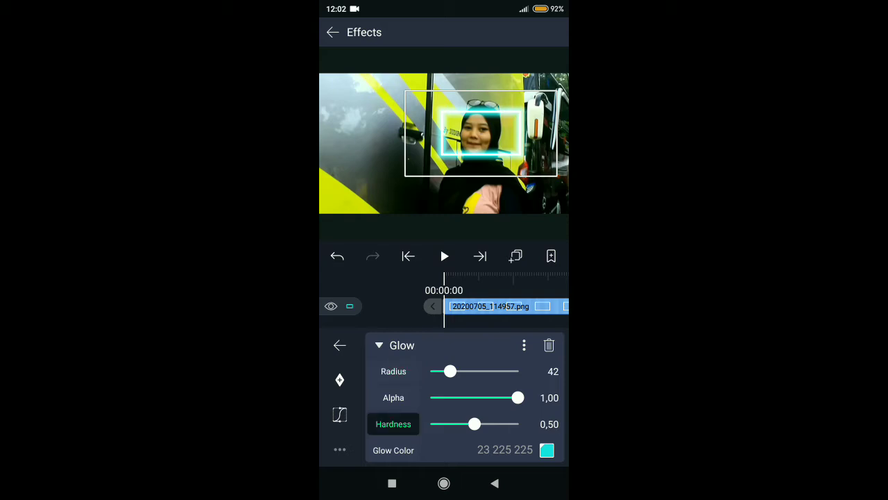
{"action": "left_click_drag", "start_coordinate": [475, 424], "coordinate": [479, 424]}
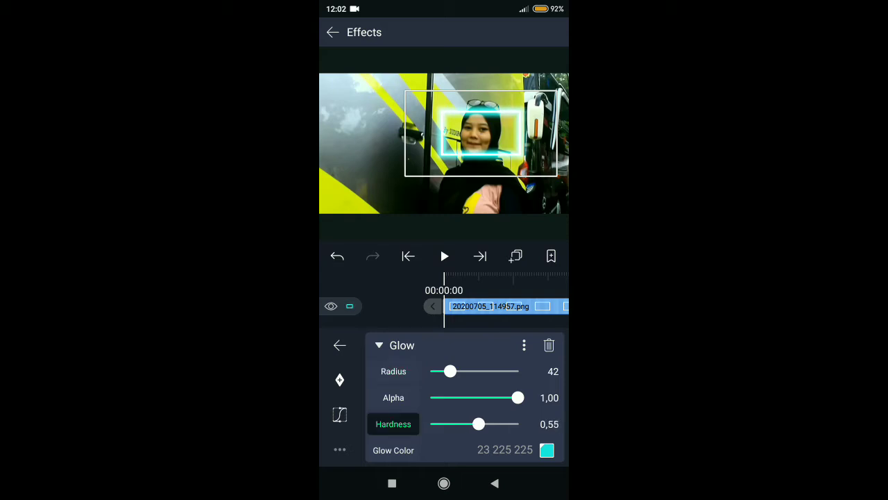
{"action": "left_click", "coordinate": [340, 345]}
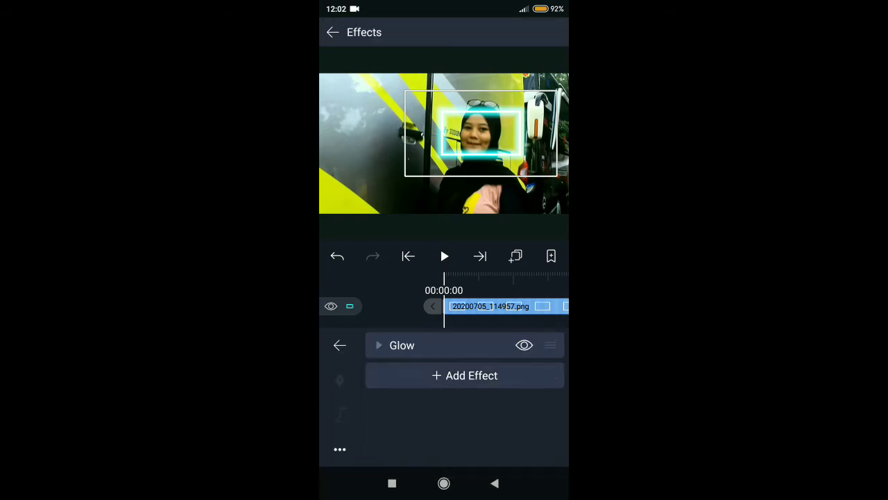
Add a Flip Layer effect below Glow, keyframed to an angle of -15°.
{"action": "left_click", "coordinate": [464, 375]}
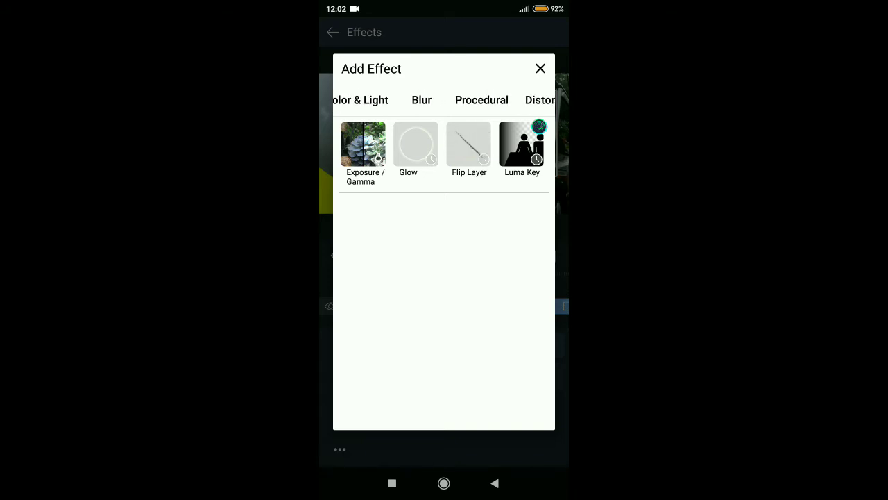
{"action": "left_click", "coordinate": [443, 99]}
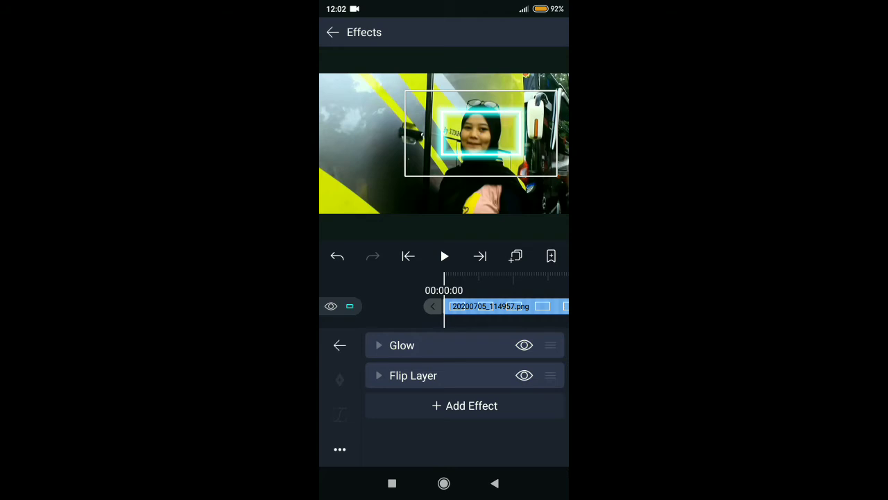
{"action": "left_click", "coordinate": [412, 375]}
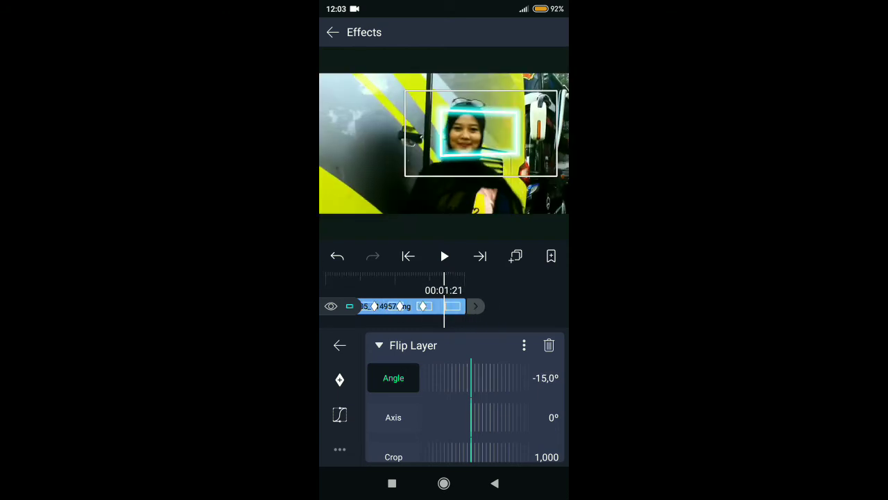
{"action": "left_click", "coordinate": [339, 345]}
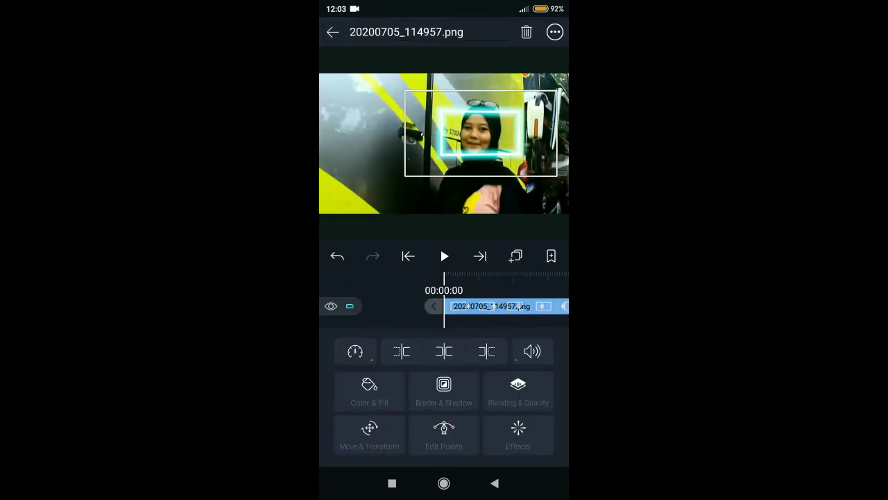
Delete the background video layer, leaving only the glowing cyan rectangle on black.
{"action": "left_click", "coordinate": [369, 435]}
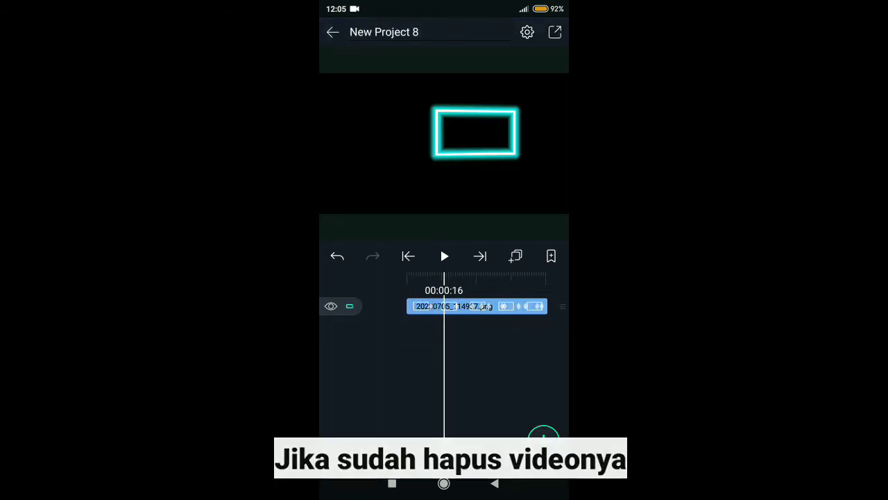
Export the glowing rectangle animation as a video and save it to the gallery.
{"action": "left_click", "coordinate": [554, 32]}
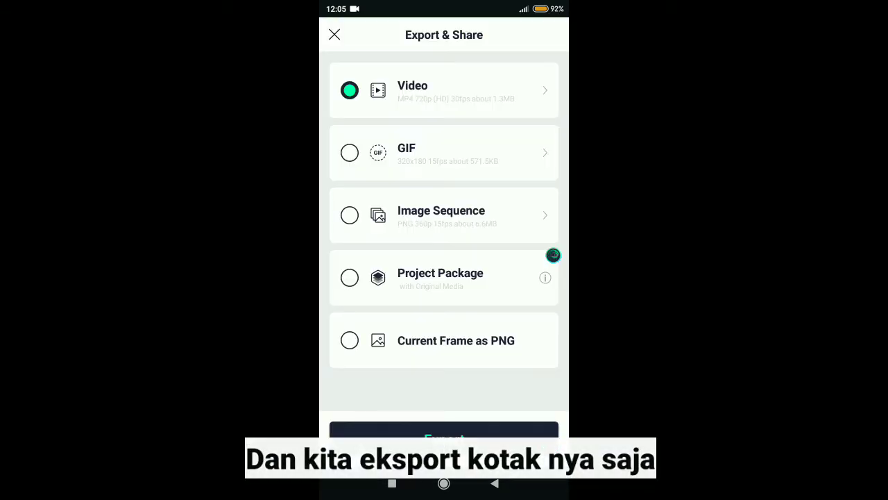
{"action": "left_click", "coordinate": [443, 439]}
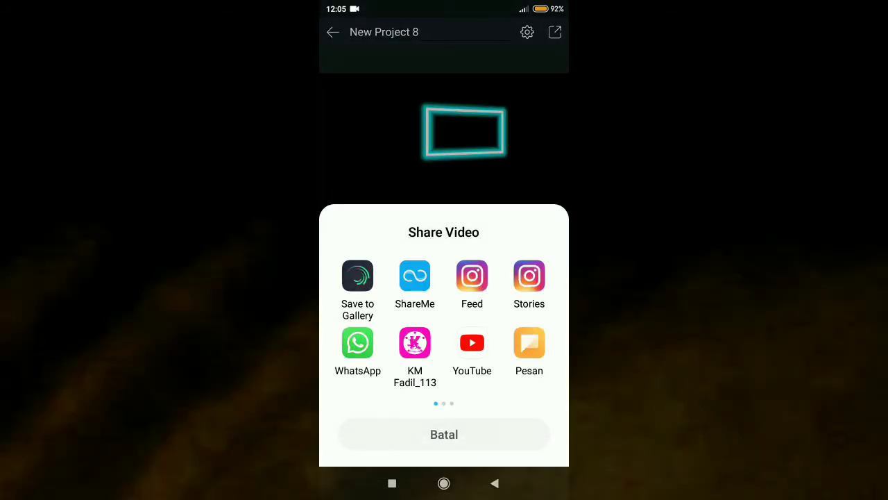
{"action": "left_click", "coordinate": [443, 433]}
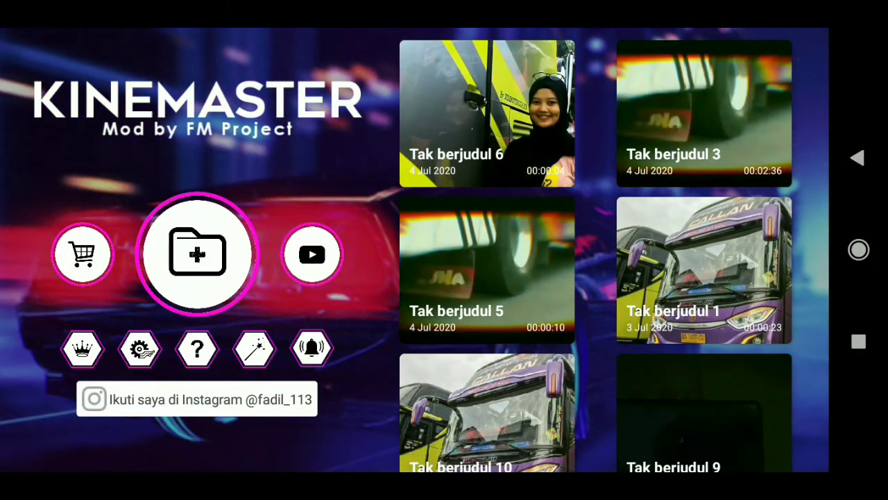
Start a new 16:9 project and place the black background clip on its timeline.
{"action": "left_click", "coordinate": [197, 253]}
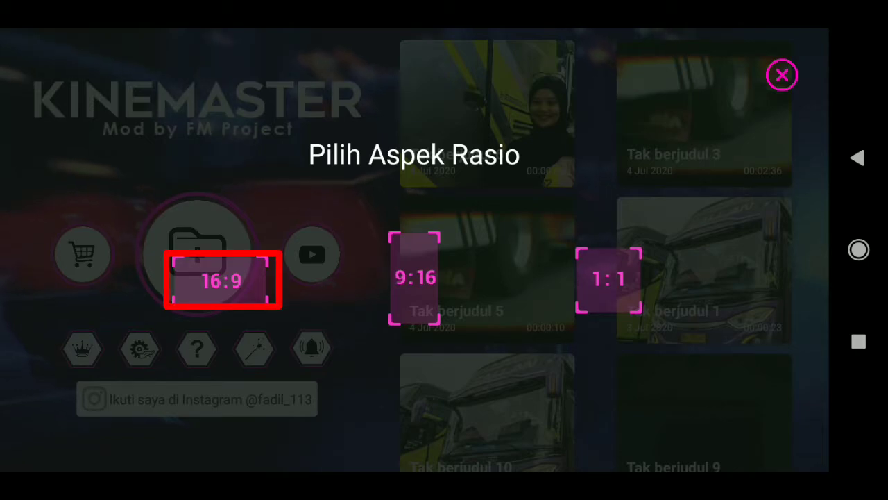
{"action": "left_click", "coordinate": [221, 279]}
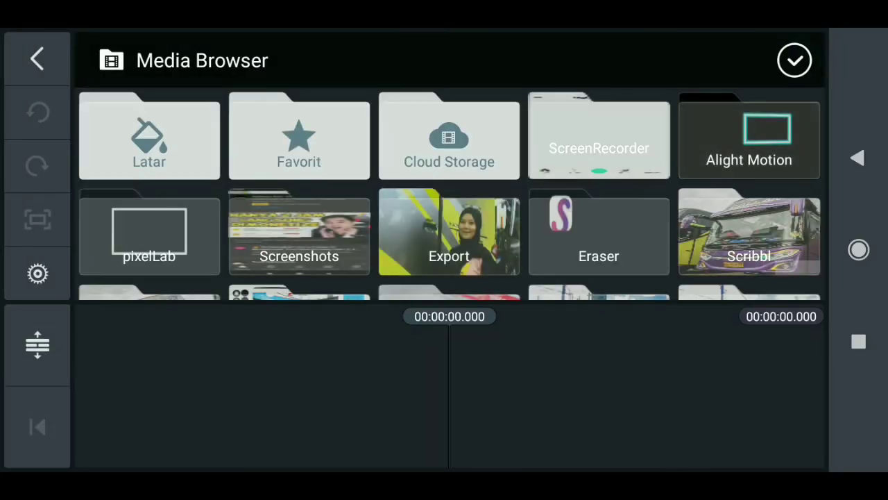
{"action": "left_click", "coordinate": [148, 135]}
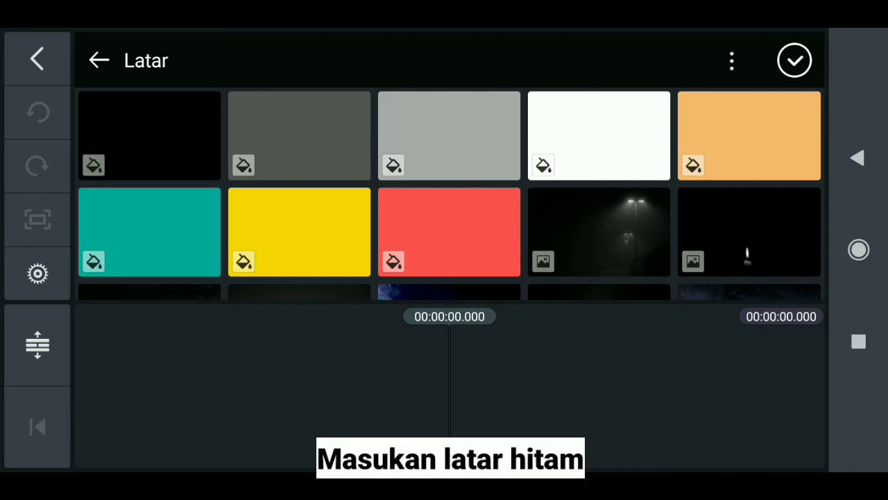
{"action": "left_click", "coordinate": [149, 135]}
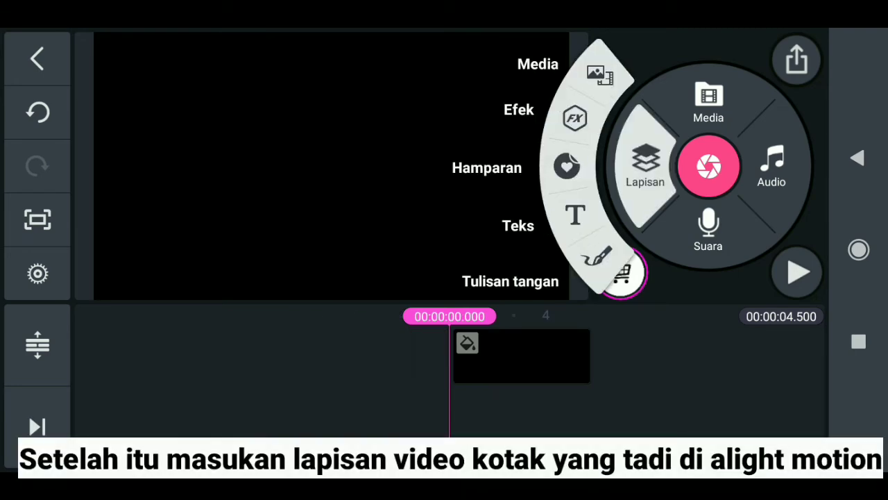
Add the exported glowing cyan rectangle video as a media layer above the black background.
{"action": "left_click", "coordinate": [708, 100]}
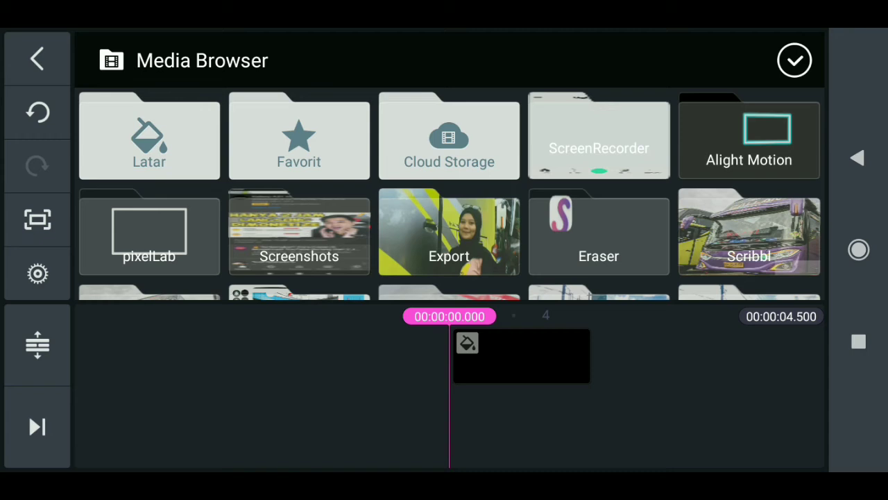
{"action": "left_click", "coordinate": [748, 136]}
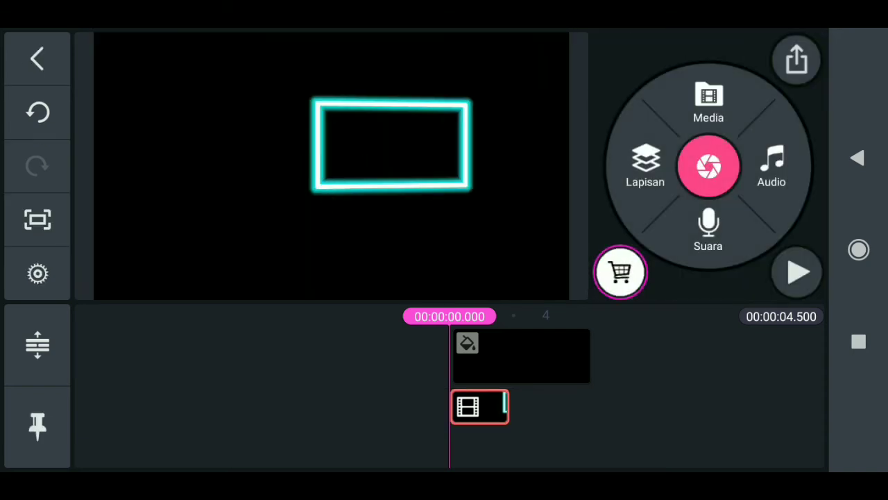
Set the rectangle layer's Menyampur blending to Layar (Screen) and confirm.
{"action": "left_click", "coordinate": [479, 407]}
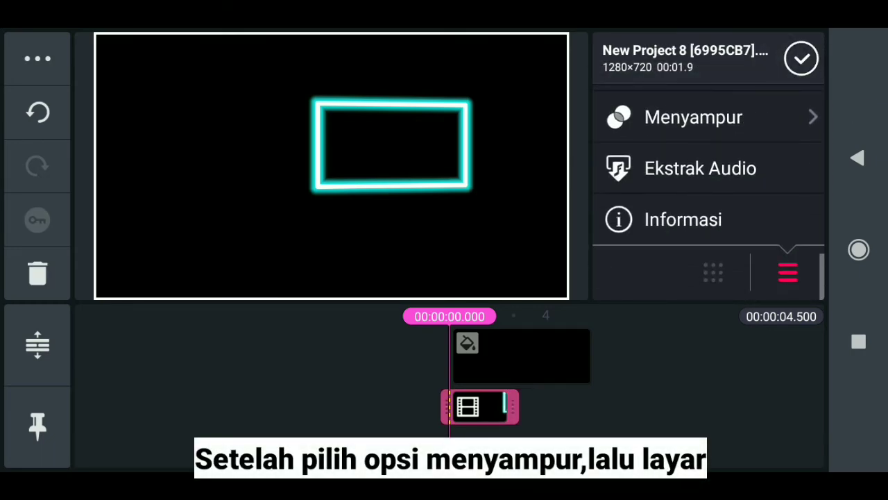
{"action": "left_click", "coordinate": [693, 117]}
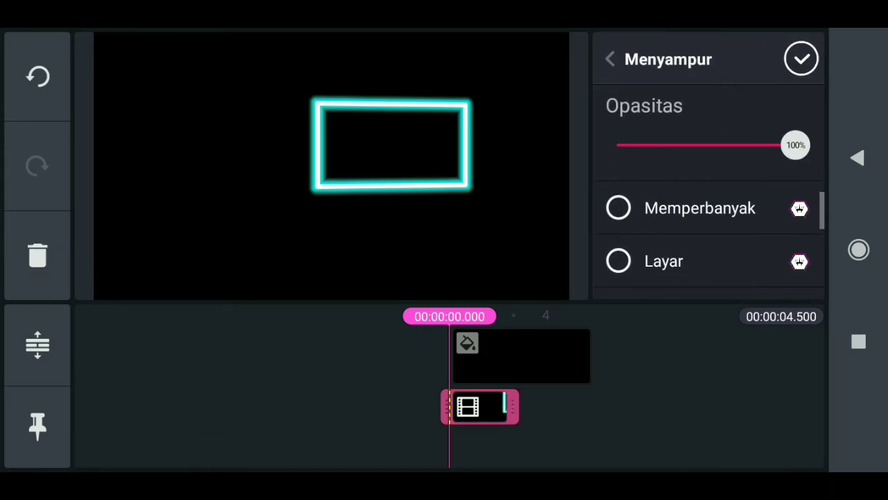
{"action": "left_click", "coordinate": [609, 59]}
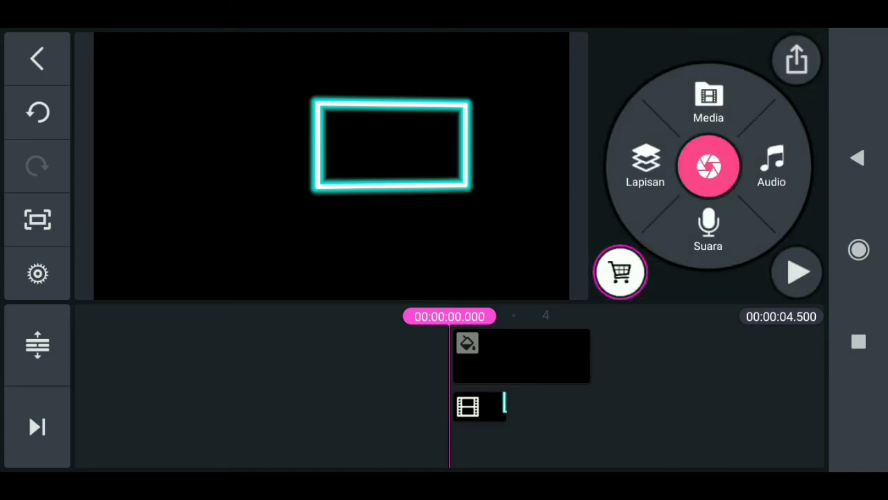
{"action": "left_click", "coordinate": [797, 271]}
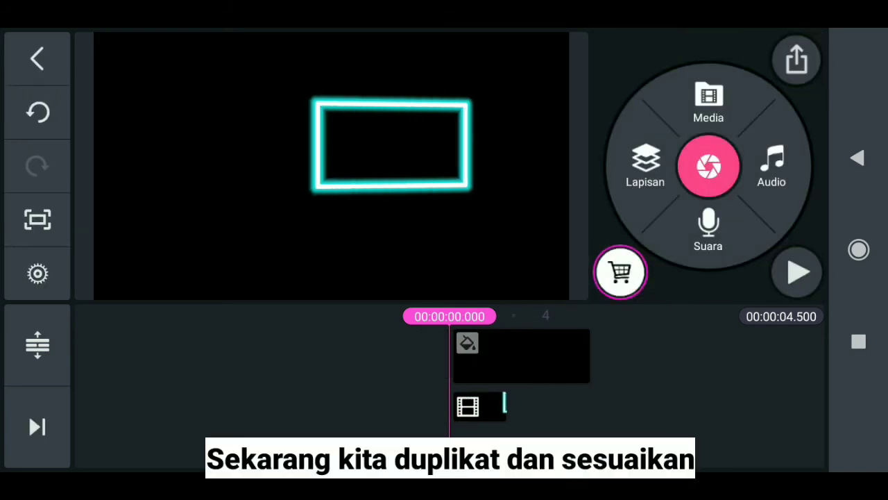
Duplicate the rectangle into stacked larger frames, then leave for a fresh empty project.
{"action": "left_click", "coordinate": [479, 406]}
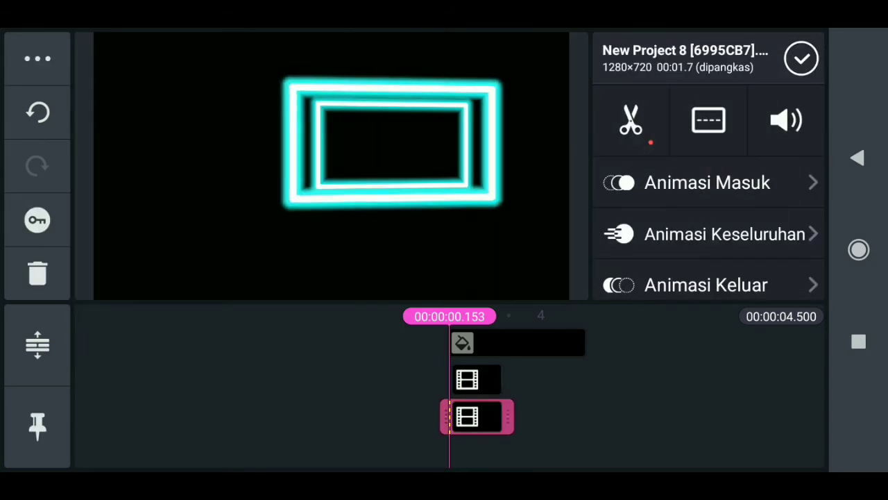
{"action": "left_click", "coordinate": [630, 120]}
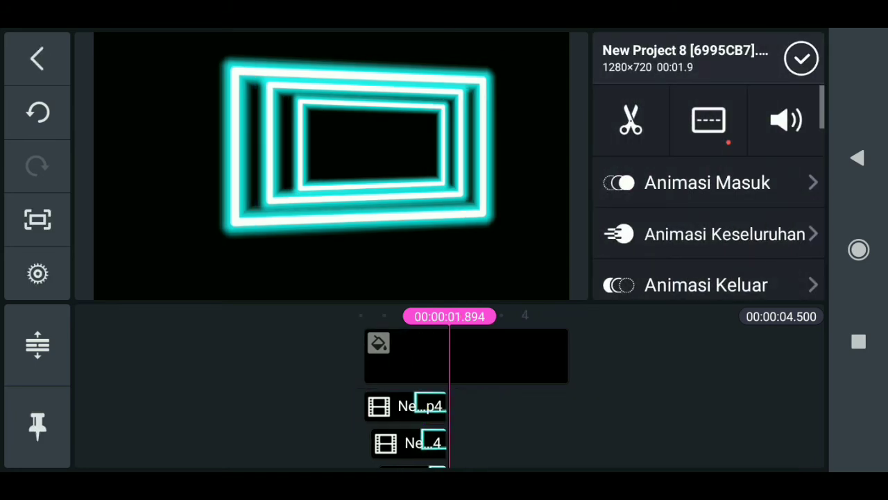
{"action": "left_click", "coordinate": [630, 119]}
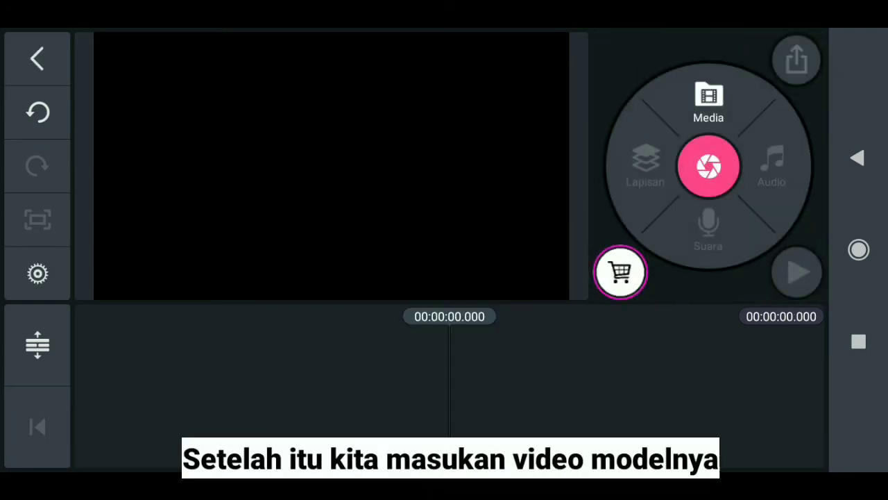
Add the woman's model video from the gallery onto the new project's timeline.
{"action": "left_click", "coordinate": [708, 101]}
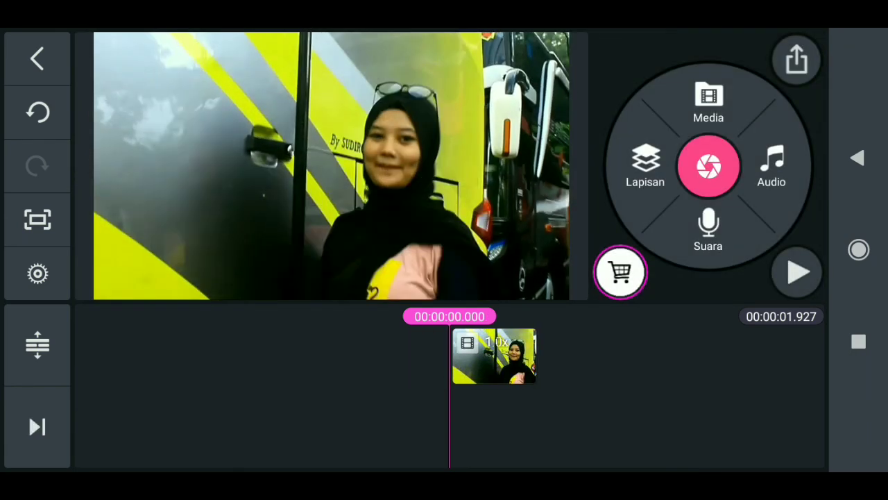
Layer the exported stacked-frames video over the woman's clip in Screen blending and play the composite.
{"action": "left_click", "coordinate": [708, 101]}
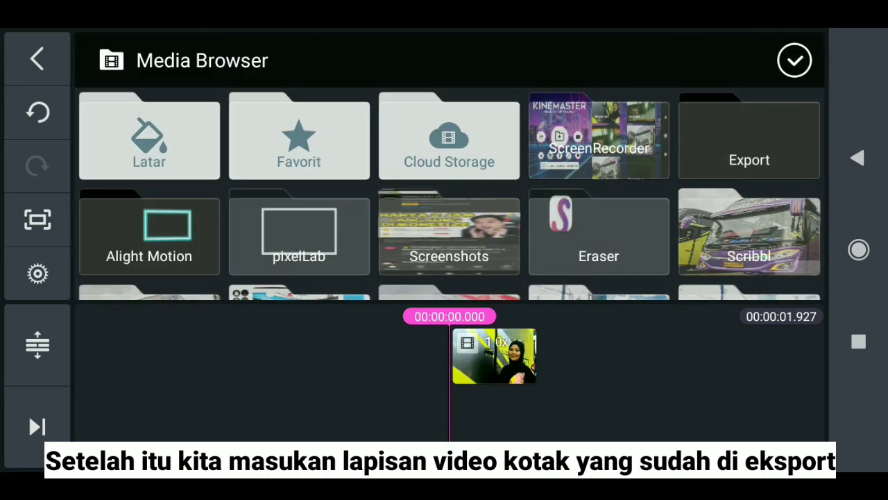
{"action": "left_click", "coordinate": [748, 135]}
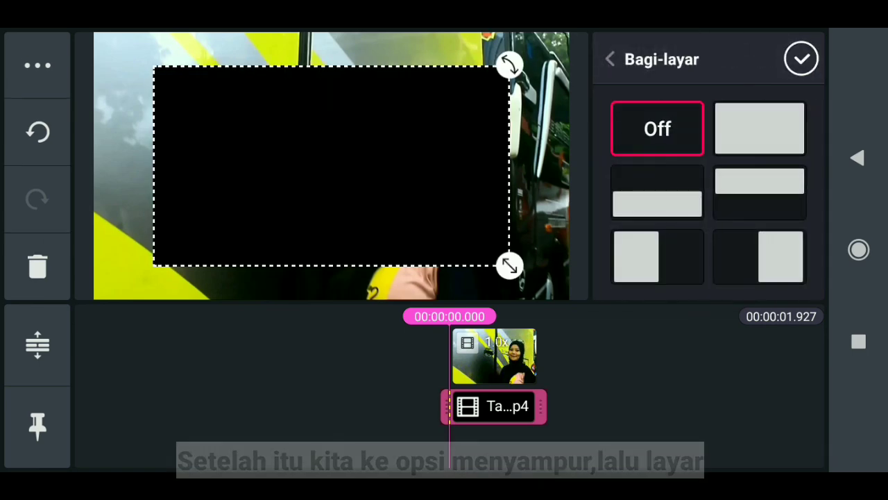
{"action": "left_click", "coordinate": [610, 59]}
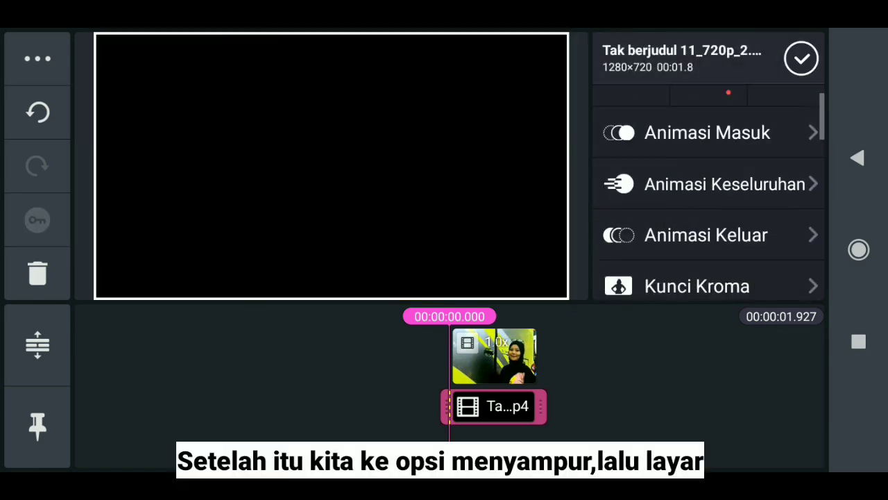
{"action": "scroll", "scroll_direction": "down", "scroll_amount": 3}
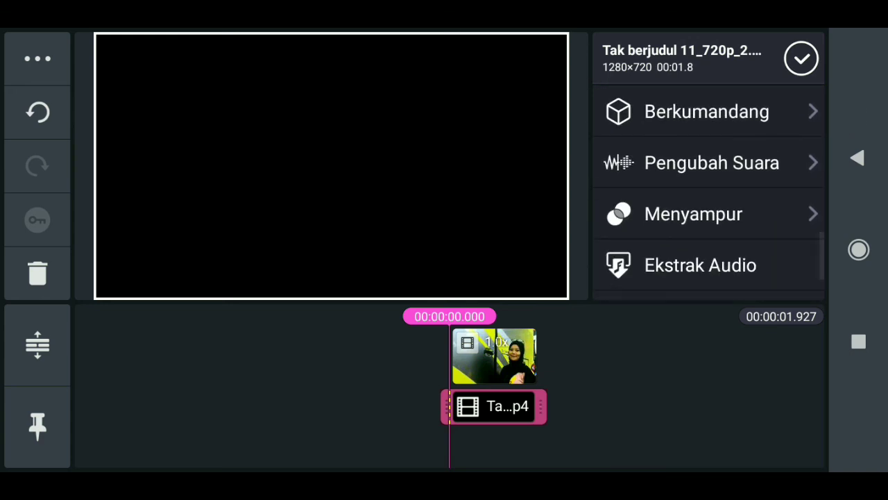
{"action": "left_click", "coordinate": [692, 213]}
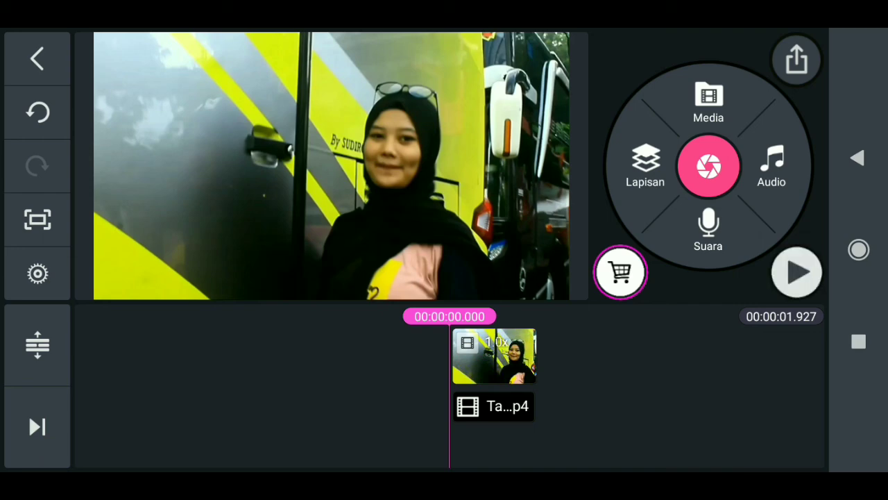
{"action": "left_click", "coordinate": [796, 272]}
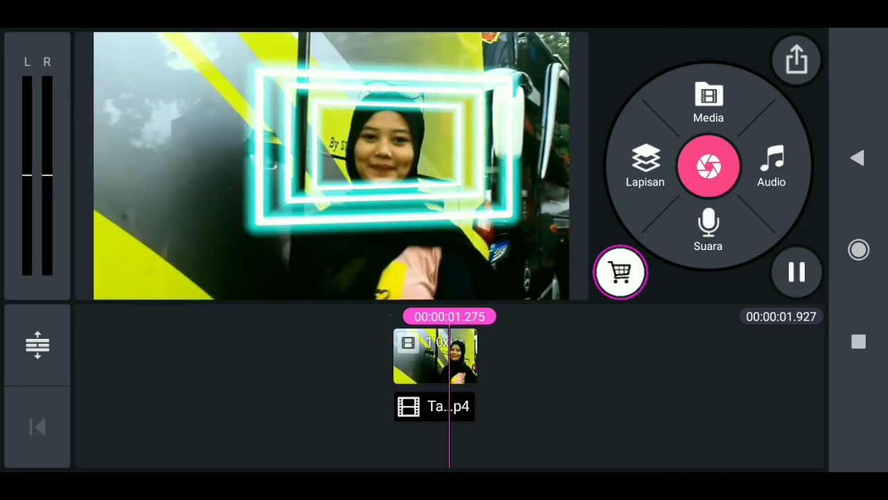